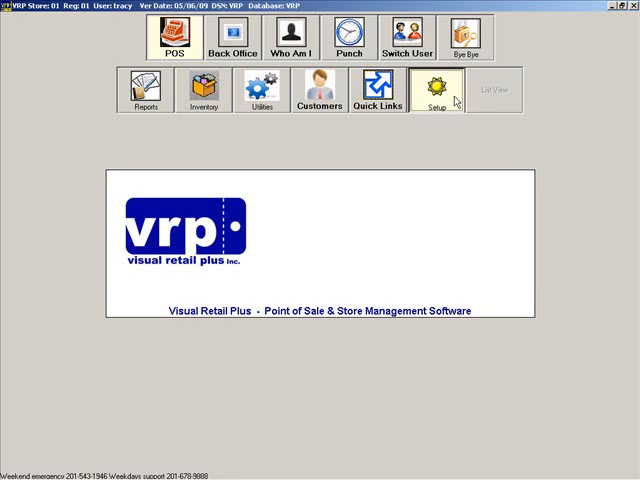
- Enter the Setup area to reach the store configuration list
{"action": "left_click", "coordinate": [430, 90]}
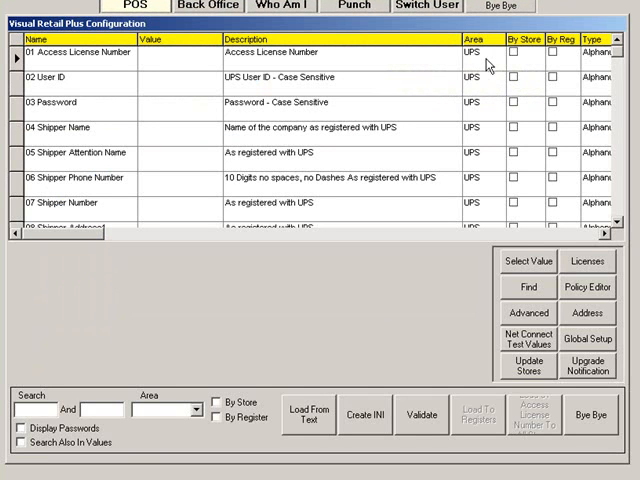
{"action": "mouse_move", "coordinate": [452, 318]}
{"action": "type", "text": "receipt"}
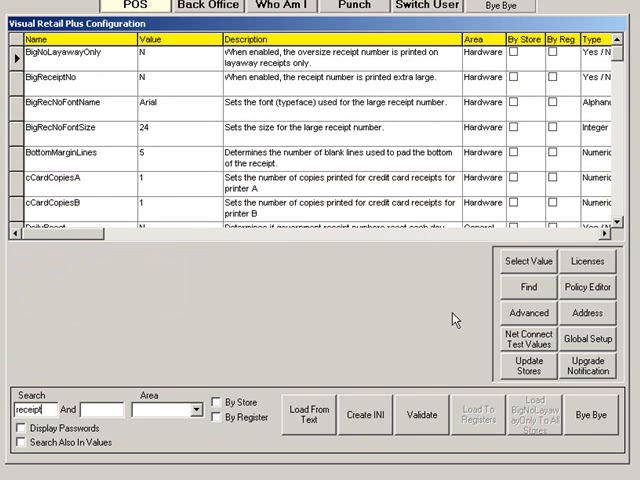
{"action": "mouse_move", "coordinate": [120, 460]}
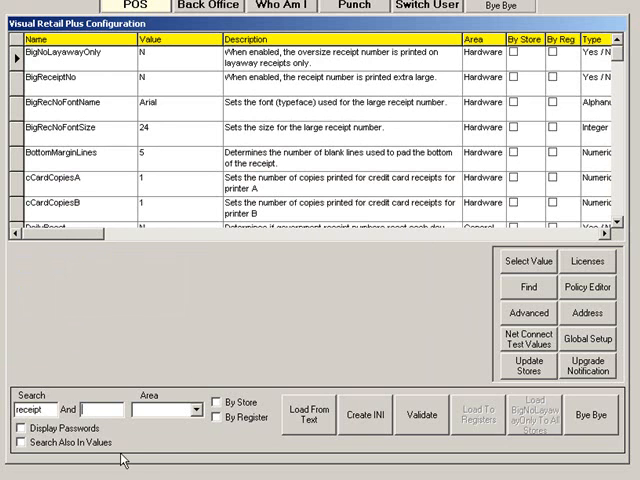
- Filter receipt settings by 'printer' and select the RECEIPTPRINTER A value
{"action": "type", "text": "p"}
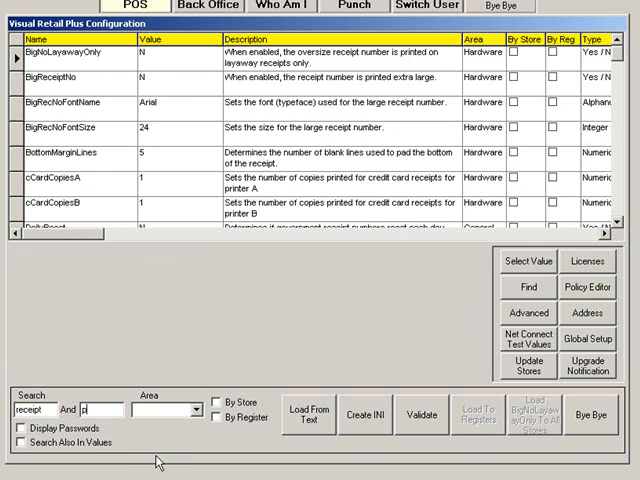
{"action": "type", "text": "rinter"}
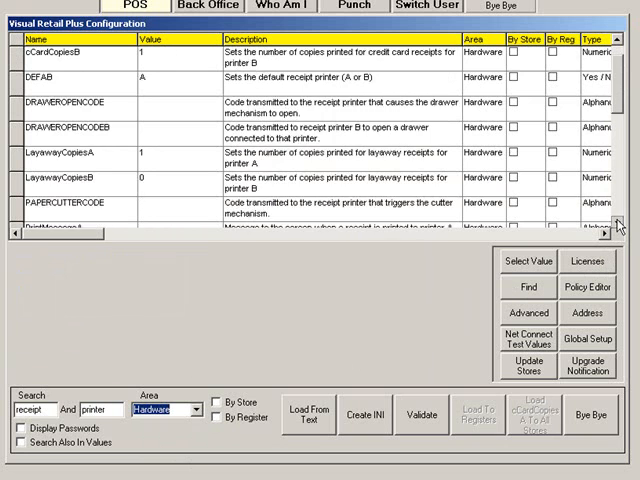
{"action": "scroll", "scroll_direction": "down", "scroll_amount": 3}
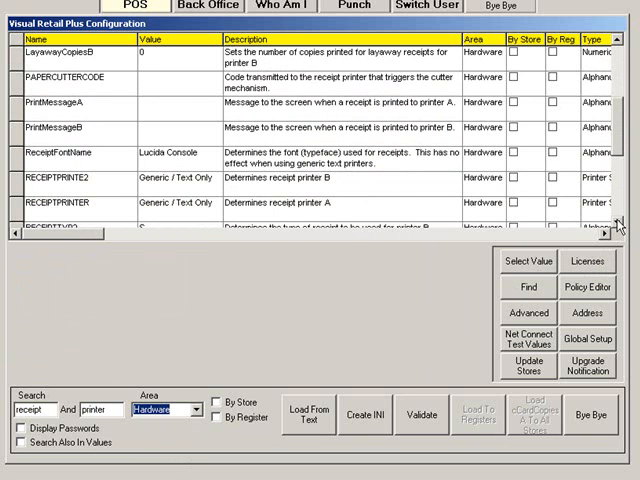
{"action": "left_click", "coordinate": [164, 210]}
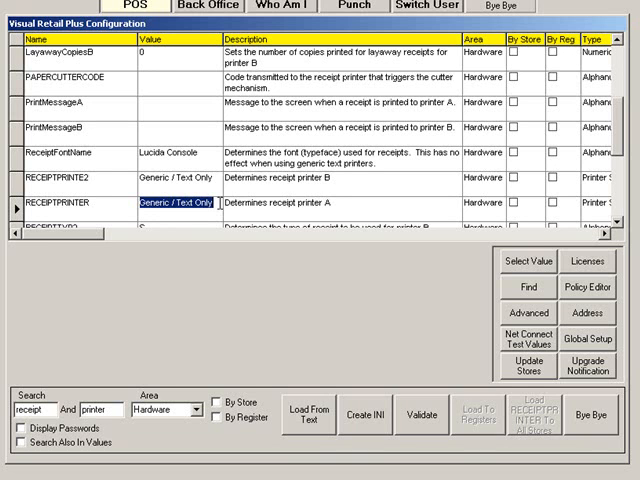
{"action": "mouse_move", "coordinate": [420, 280]}
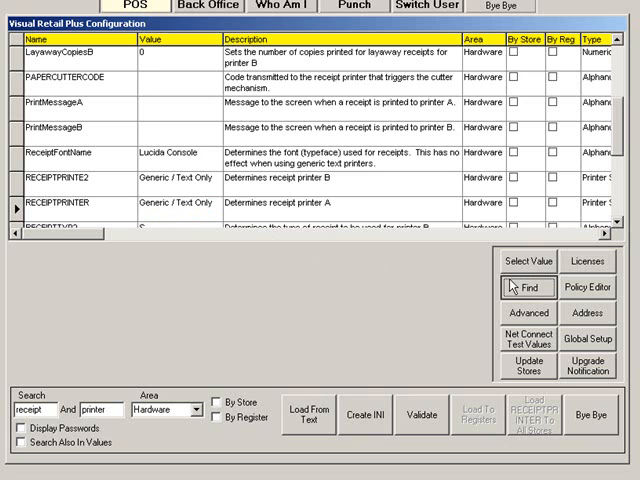
- Pick an installed printer from the Find Printer dialog for receipt printer A
{"action": "left_click", "coordinate": [528, 288]}
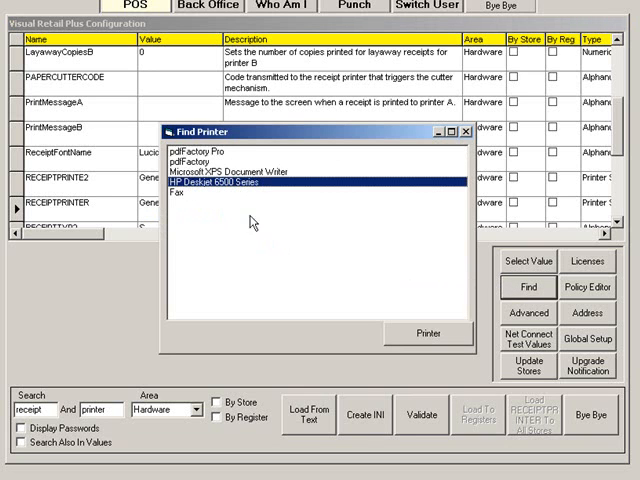
{"action": "left_click", "coordinate": [428, 332]}
{"action": "type", "text": "type"}
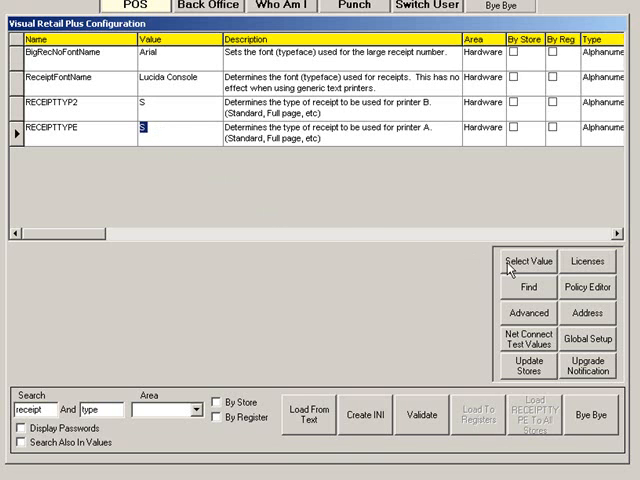
- Choose RTF Receipt Designer from the allowed RECEIPTTYPE values and confirm it
{"action": "left_click", "coordinate": [526, 260]}
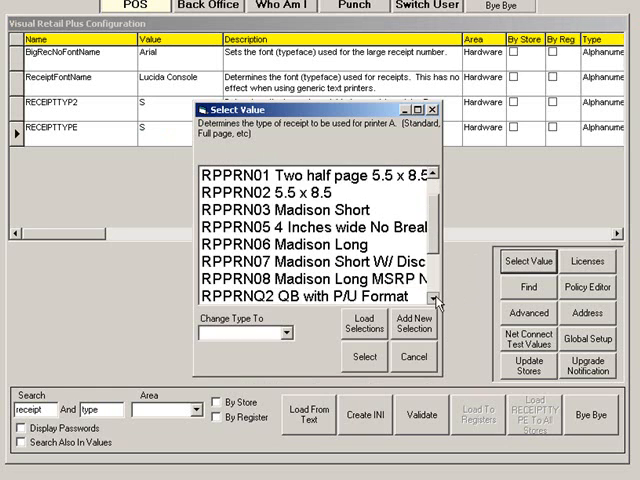
{"action": "scroll", "scroll_direction": "down", "scroll_amount": 3}
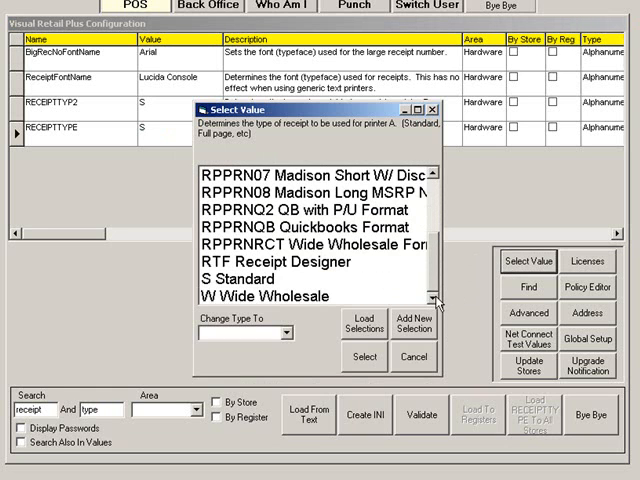
{"action": "left_click", "coordinate": [286, 264]}
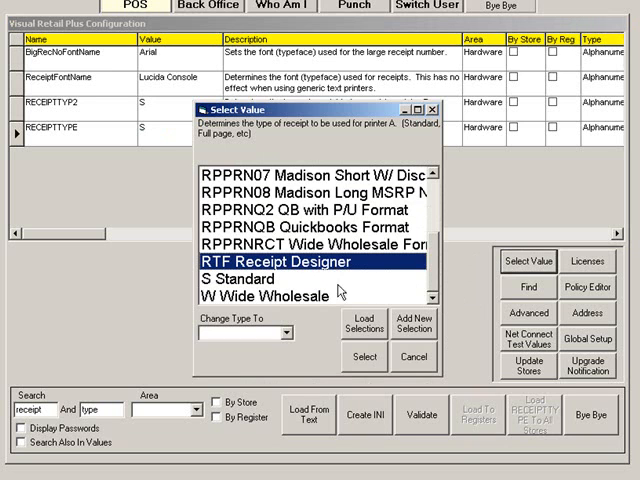
{"action": "left_click", "coordinate": [364, 356]}
{"action": "type", "text": "regular"}
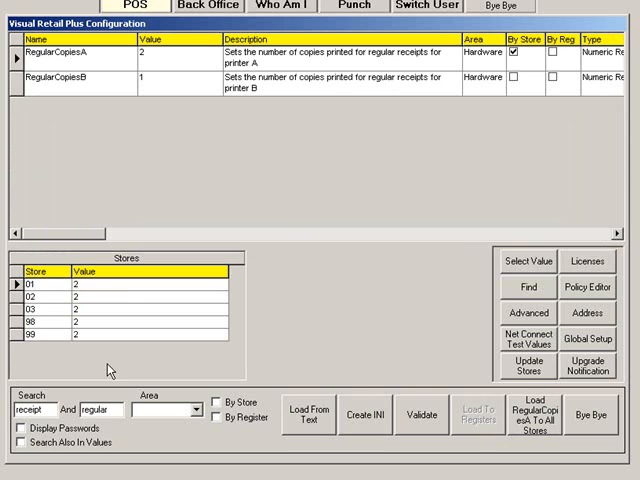
{"action": "mouse_move", "coordinate": [106, 336]}
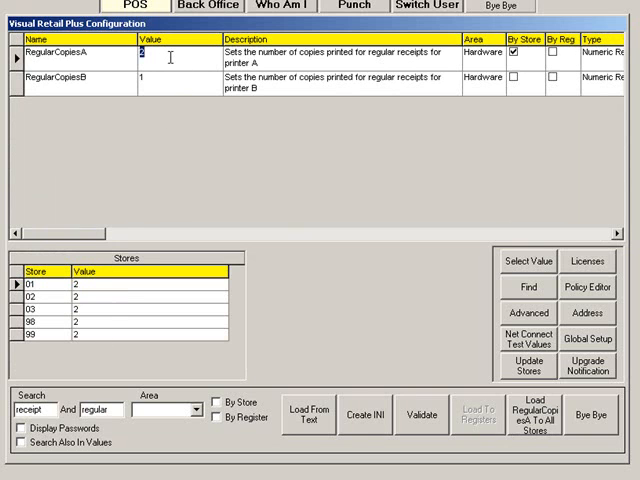
- Set RegularCopiesA to 1 copy
{"action": "type", "text": "1"}
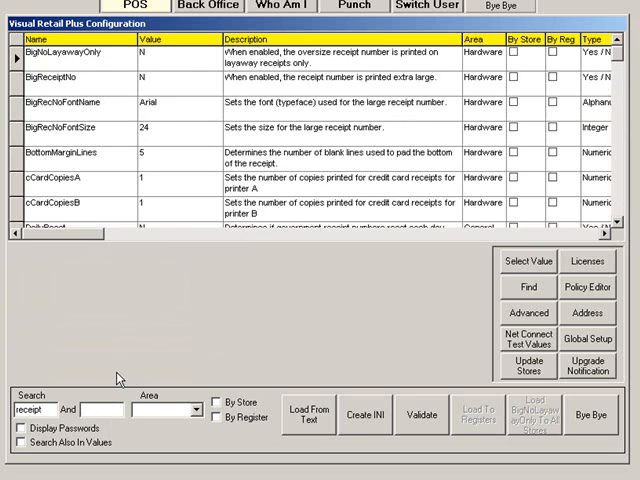
- Filter by 'ccard' and edit CCardCopiesA to 2 copies
{"action": "type", "text": "ccard"}
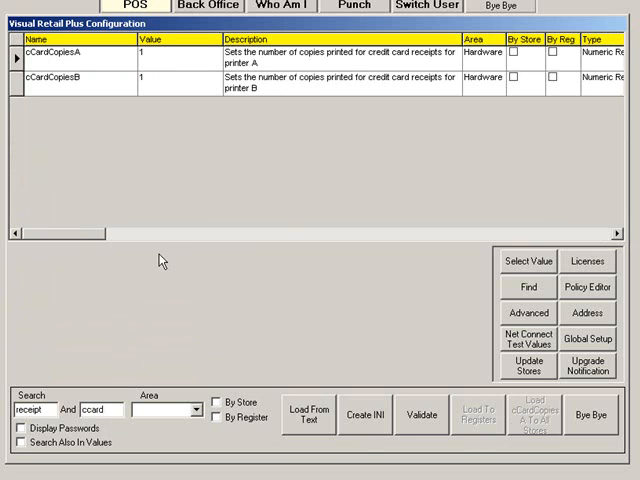
{"action": "left_click", "coordinate": [144, 50]}
{"action": "type", "text": "2"}
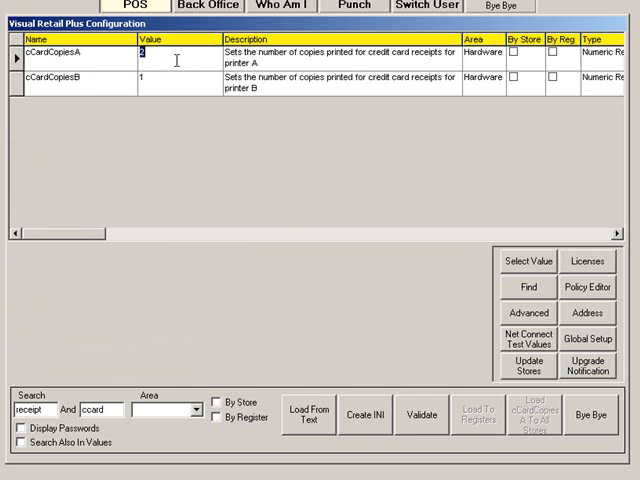
{"action": "mouse_move", "coordinate": [456, 70]}
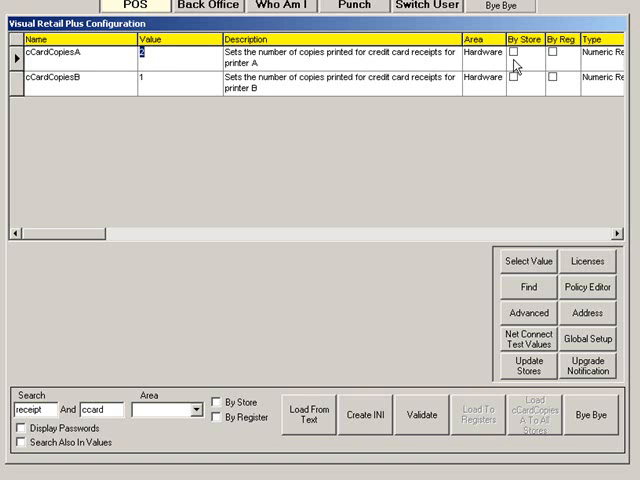
- Make CCardCopiesA per-store, load 2 to all stores, and set store 01 to 1
{"action": "left_click", "coordinate": [516, 50]}
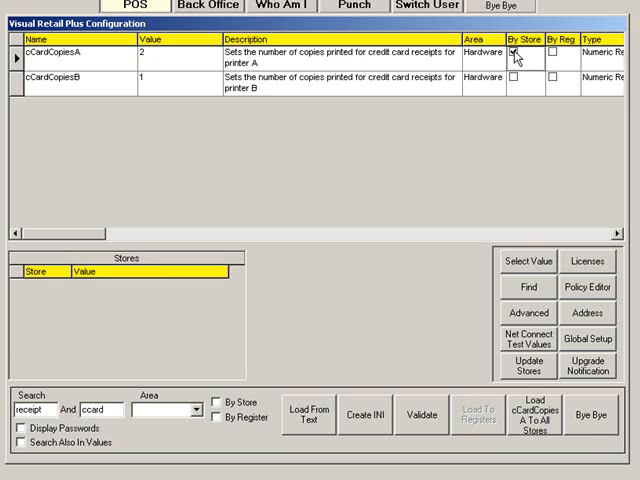
{"action": "left_click", "coordinate": [520, 48]}
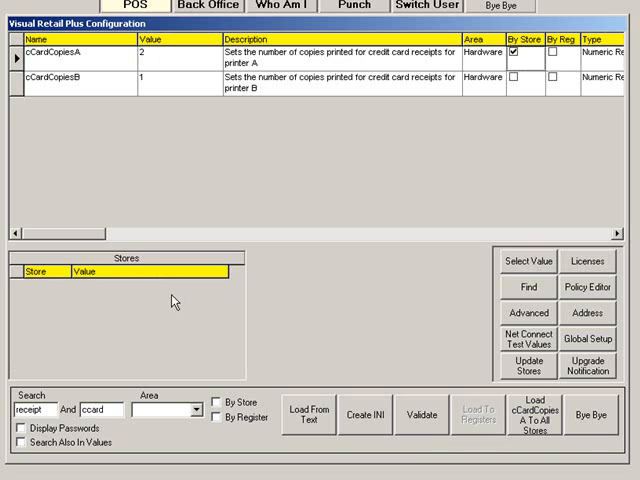
{"action": "mouse_move", "coordinate": [496, 438]}
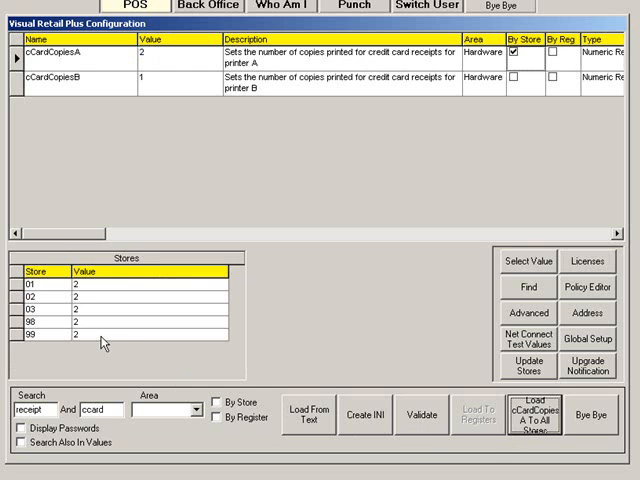
{"action": "mouse_move", "coordinate": [88, 288]}
{"action": "type", "text": "1"}
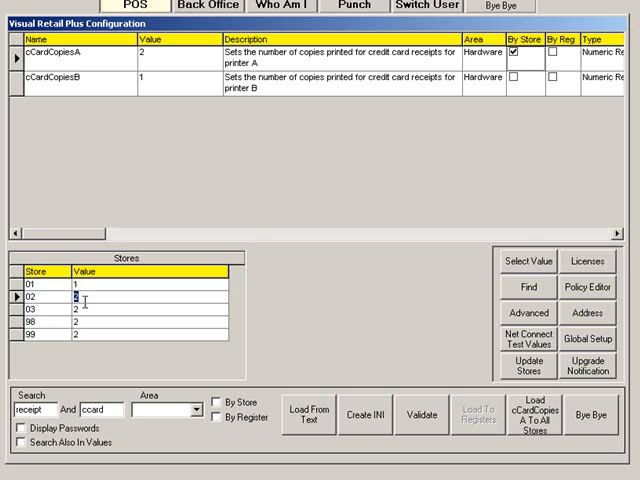
{"action": "left_click", "coordinate": [30, 288]}
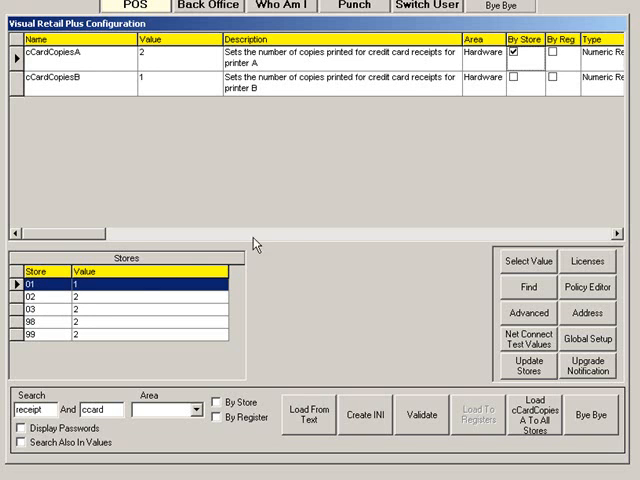
{"action": "mouse_move", "coordinate": [562, 56]}
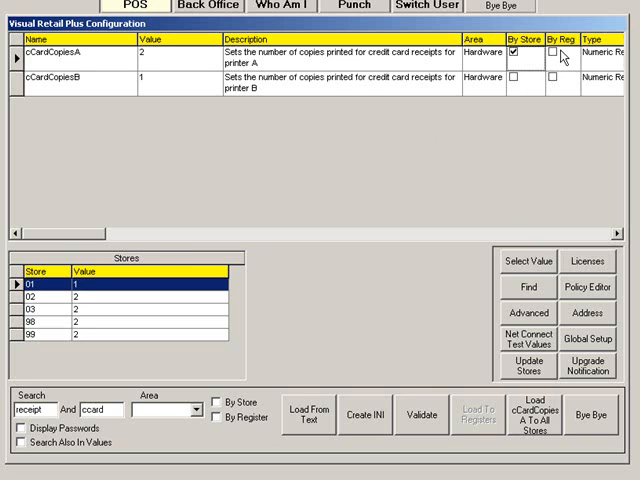
{"action": "left_click", "coordinate": [544, 52]}
{"action": "type", "text": "uselayaw"}
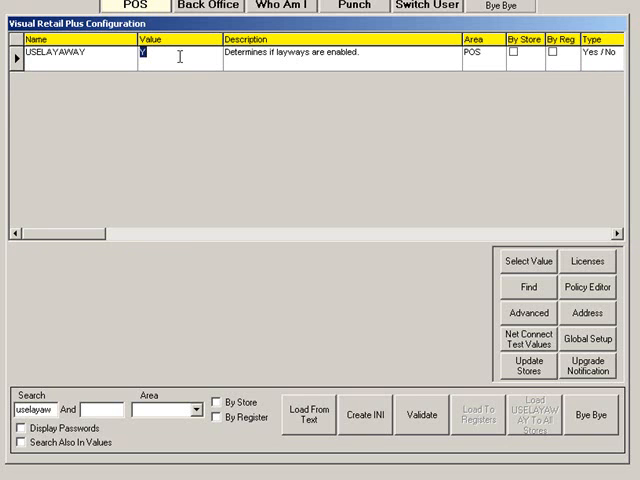
{"action": "mouse_move", "coordinate": [240, 140]}
{"action": "type", "text": "N"}
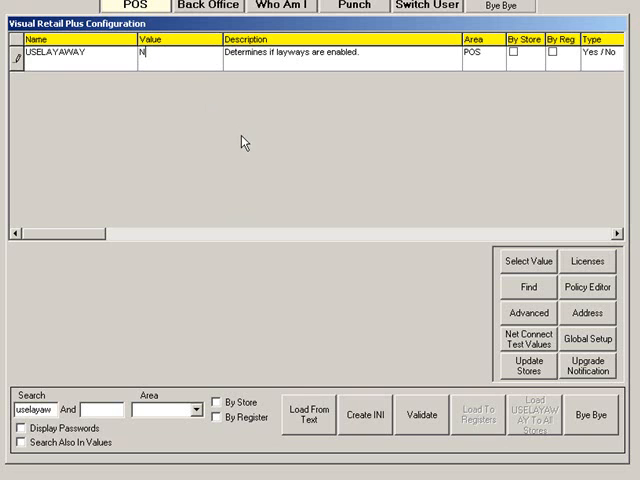
- Choose the USELAYAWAY value from its allowed Y/N list
{"action": "left_click", "coordinate": [528, 260]}
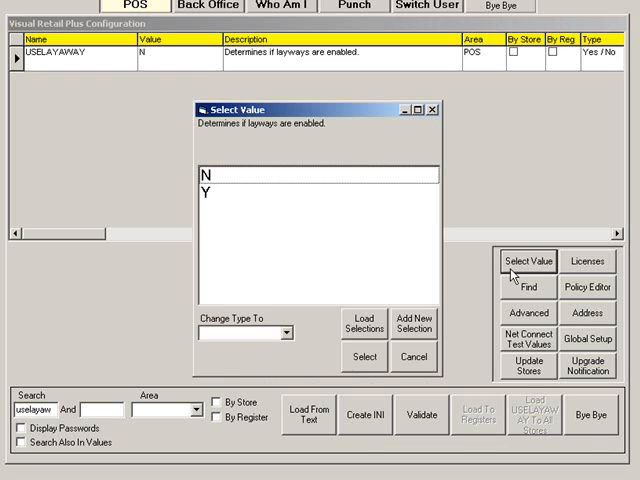
{"action": "left_click", "coordinate": [300, 172]}
{"action": "type", "text": "usereps"}
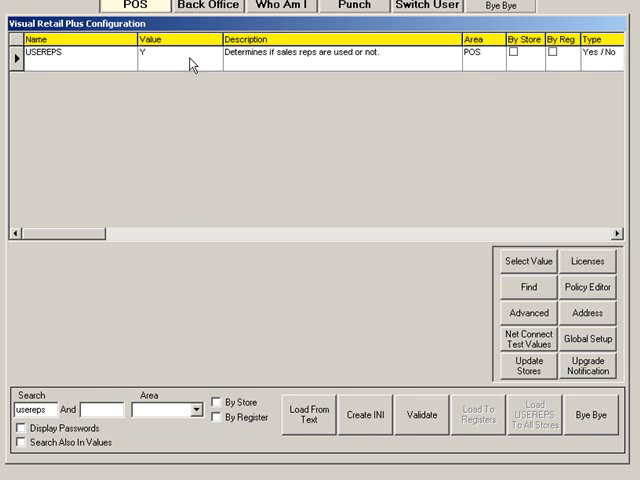
{"action": "mouse_move", "coordinate": [60, 328]}
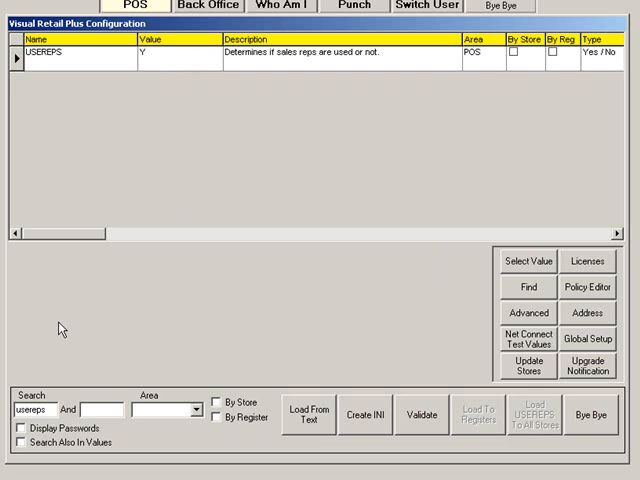
- Search for 'salesrep' to reach the SALESREPREQUIRED setting
{"action": "type", "text": "salesrep"}
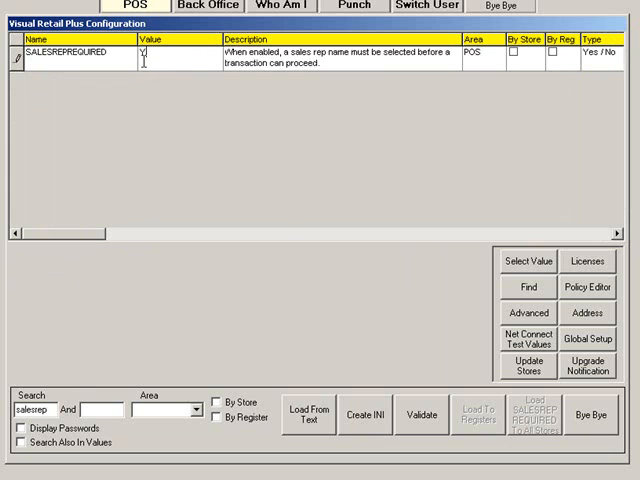
{"action": "mouse_move", "coordinate": [80, 384]}
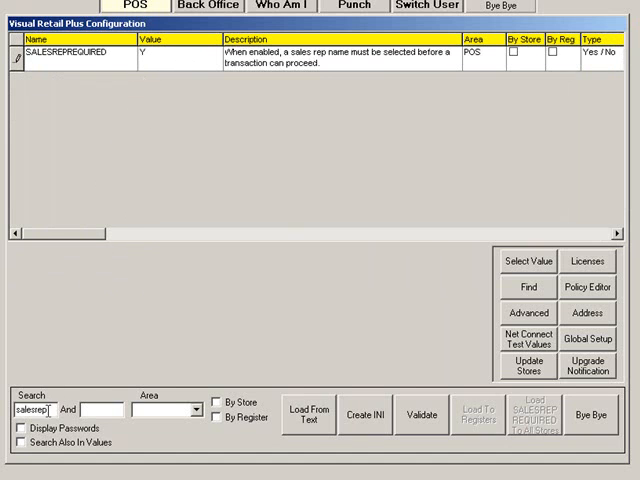
{"action": "mouse_move", "coordinate": [44, 356]}
{"action": "type", "text": "useor"}
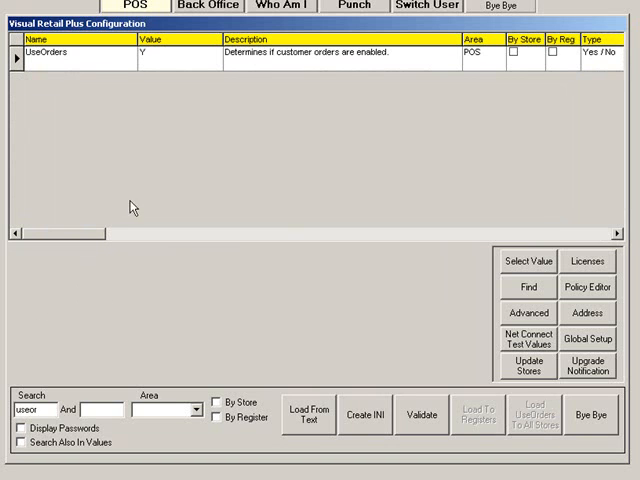
{"action": "mouse_move", "coordinate": [192, 64]}
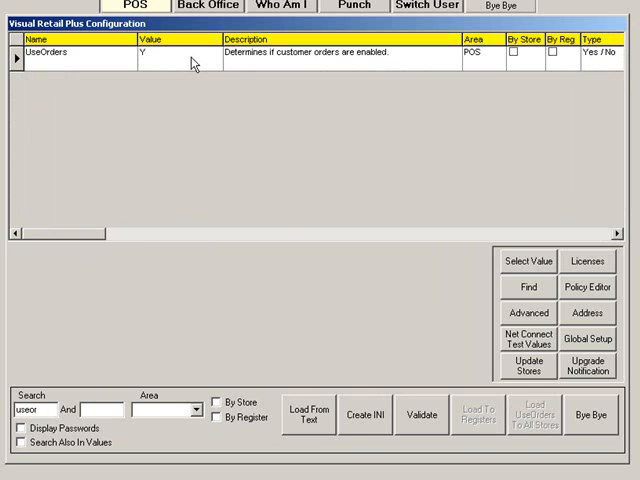
{"action": "mouse_move", "coordinate": [154, 294]}
{"action": "type", "text": "logoff"}
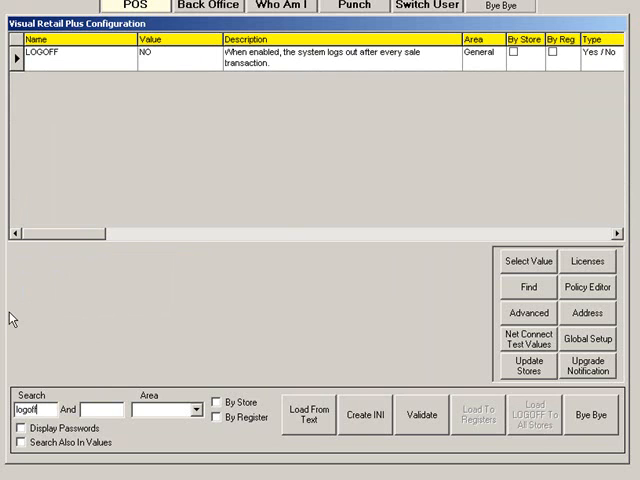
{"action": "mouse_move", "coordinate": [162, 68]}
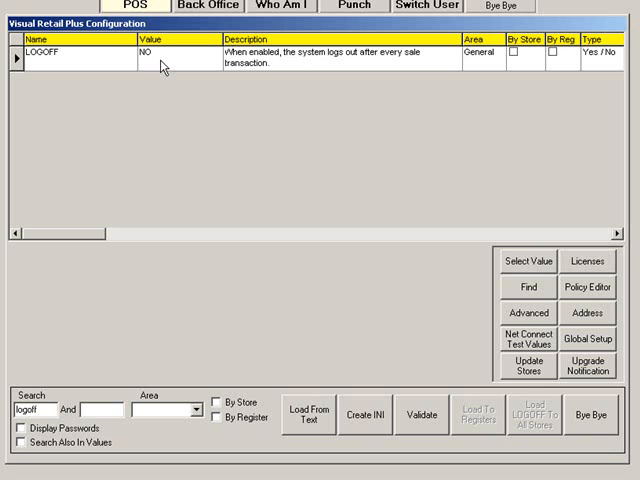
{"action": "mouse_move", "coordinate": [160, 162]}
{"action": "type", "text": "biom"}
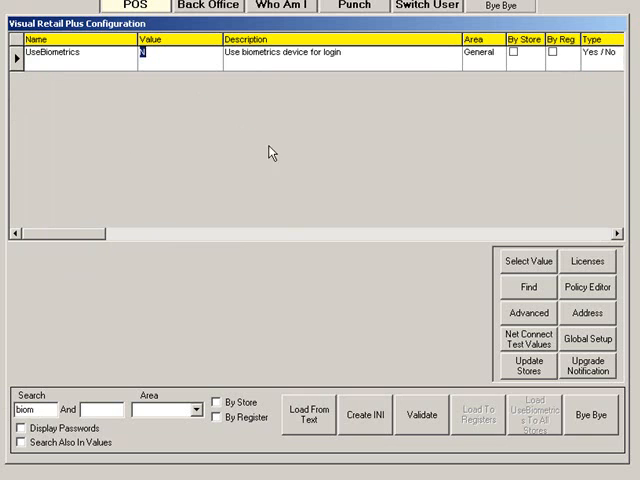
- Set UseBiometrics to Y from its allowed values
{"action": "left_click", "coordinate": [528, 260]}
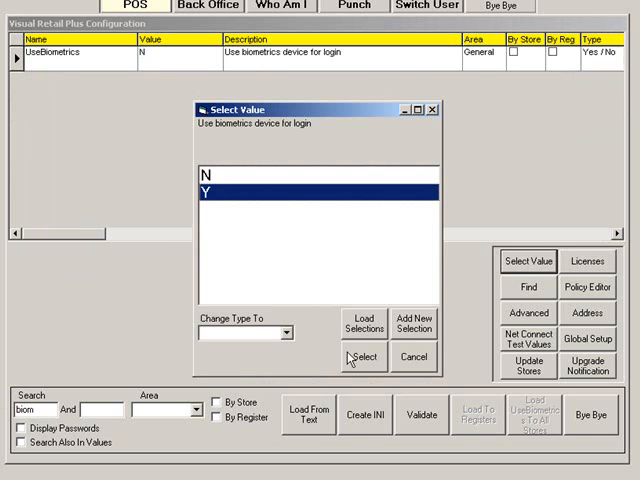
{"action": "left_click", "coordinate": [362, 356]}
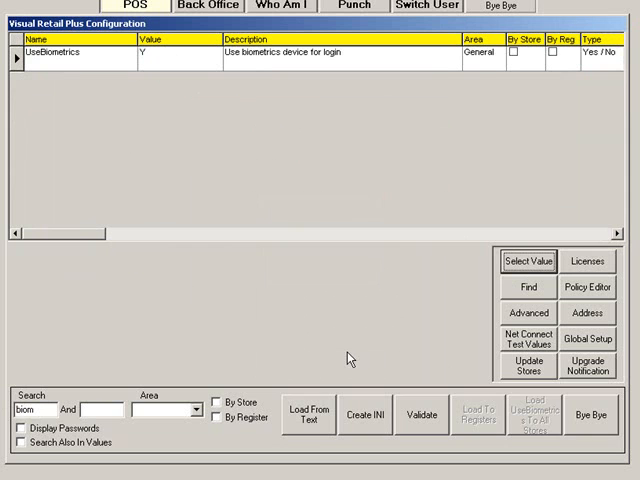
{"action": "mouse_move", "coordinate": [336, 352]}
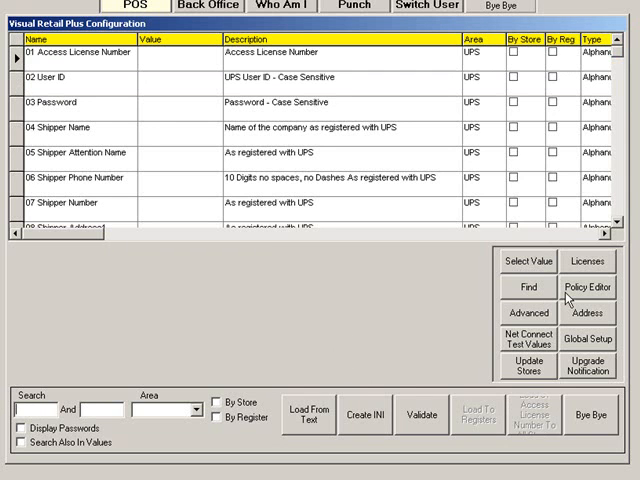
- Review the Store, Cash Refund, Return and Gift Receipt policy texts, then return to Cash Refund Policy
{"action": "left_click", "coordinate": [588, 288]}
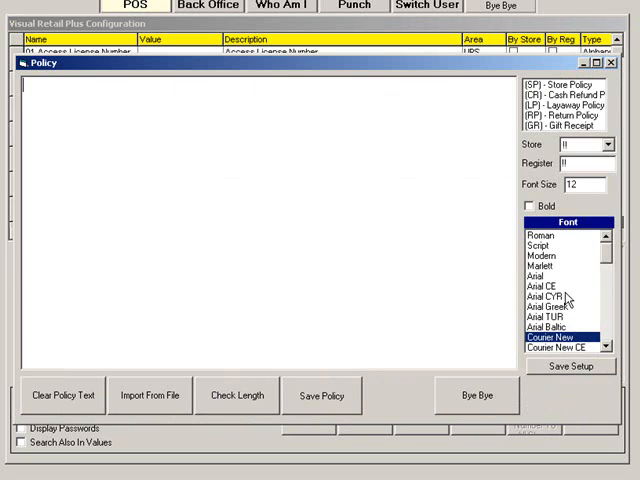
{"action": "left_click", "coordinate": [570, 84]}
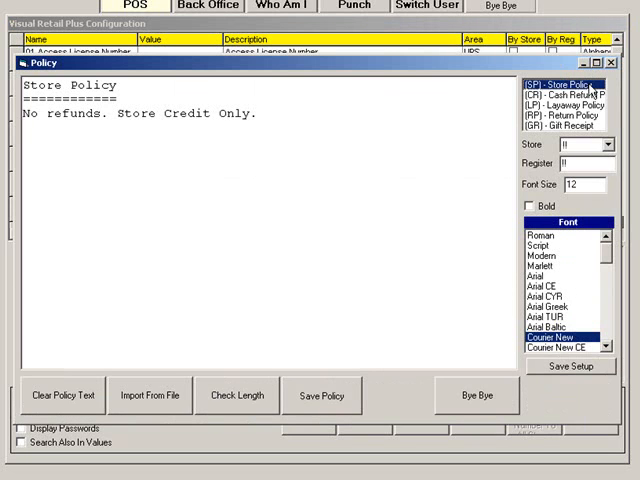
{"action": "left_click", "coordinate": [564, 94]}
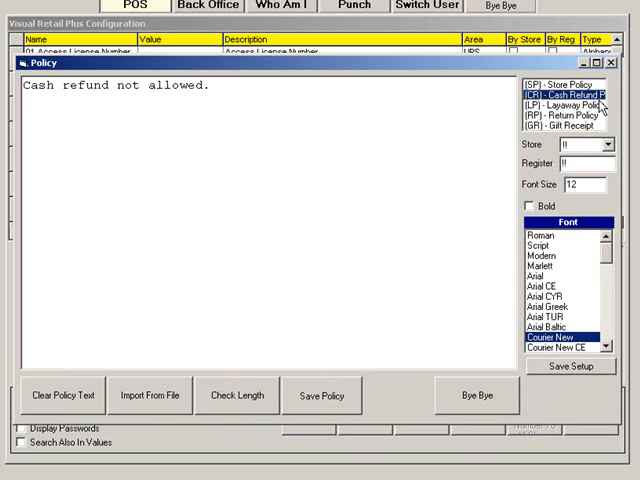
{"action": "left_click", "coordinate": [570, 126]}
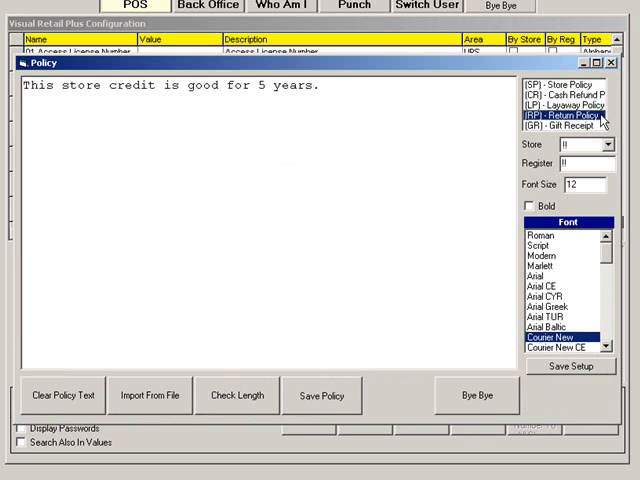
{"action": "left_click", "coordinate": [572, 128]}
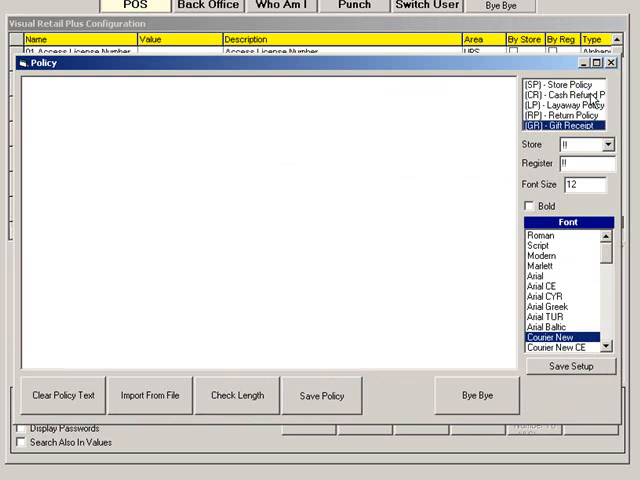
{"action": "left_click", "coordinate": [568, 96]}
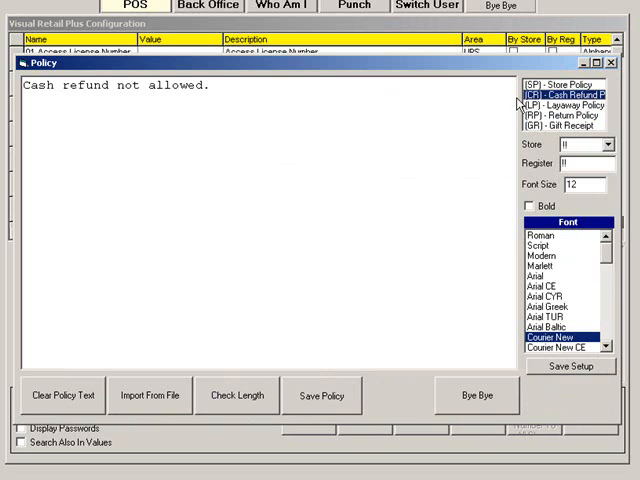
{"action": "mouse_move", "coordinate": [88, 408]}
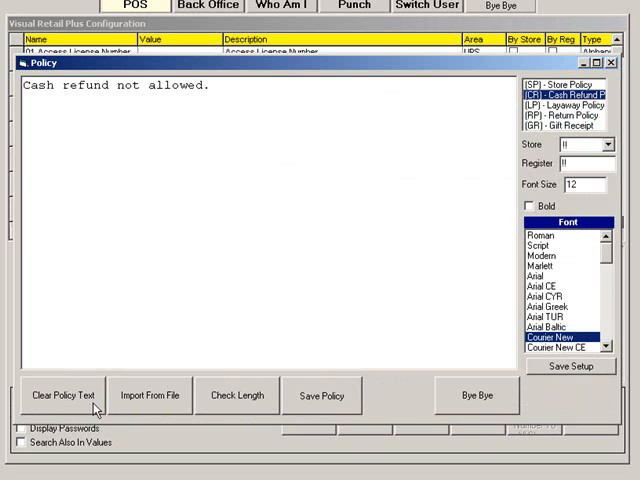
{"action": "mouse_move", "coordinate": [178, 408]}
{"action": "type", "text": " within 30 days"}
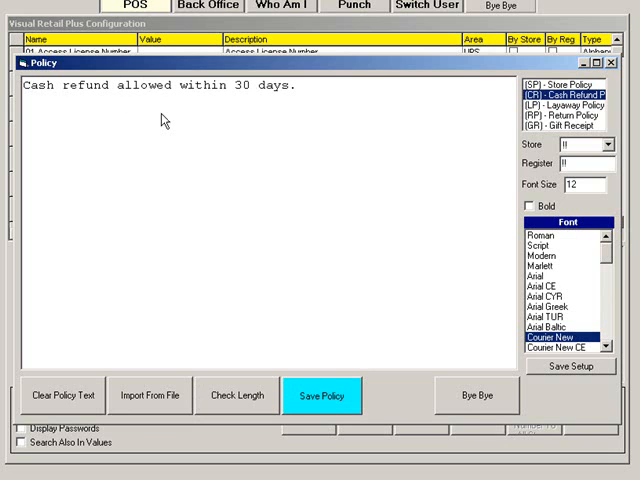
{"action": "mouse_move", "coordinate": [184, 186]}
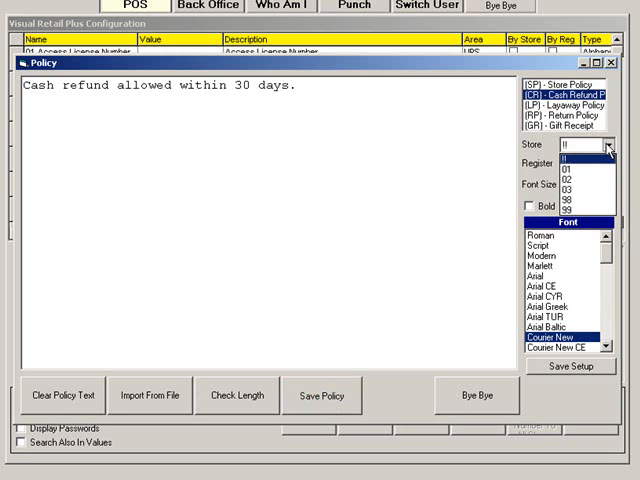
- Save store 01 policy text 'This store does not allow returns from other locations.'
{"action": "left_click", "coordinate": [570, 160]}
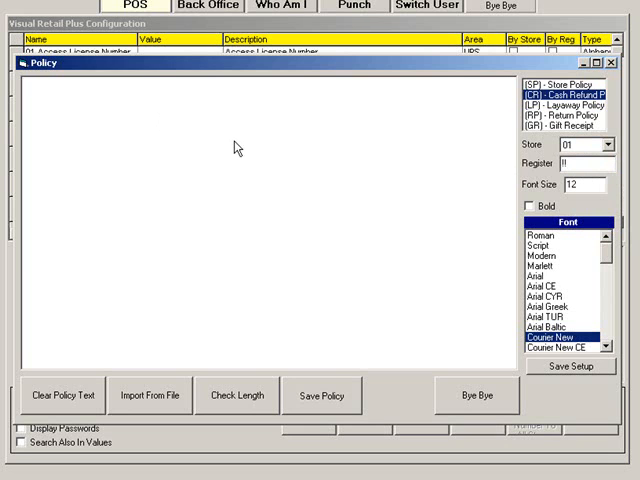
{"action": "type", "text": "Th"}
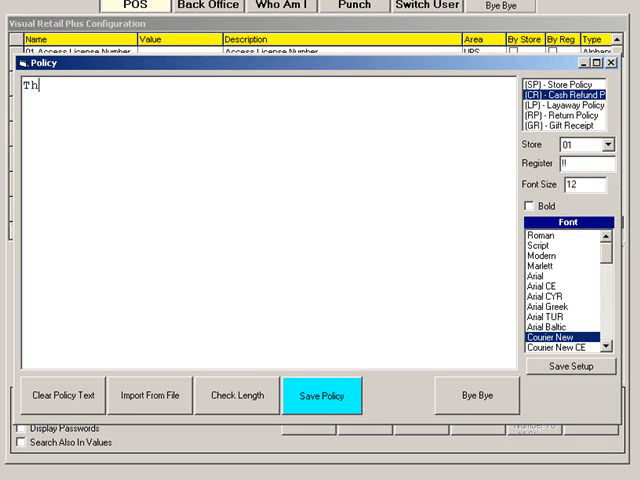
{"action": "type", "text": "his store does not allow returns from other locations."}
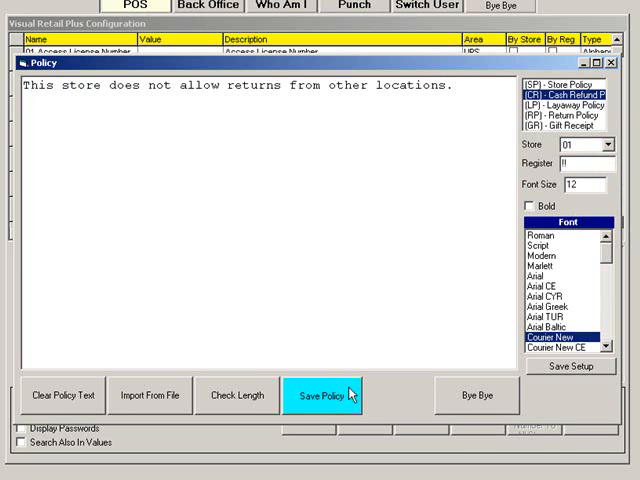
{"action": "left_click", "coordinate": [322, 396]}
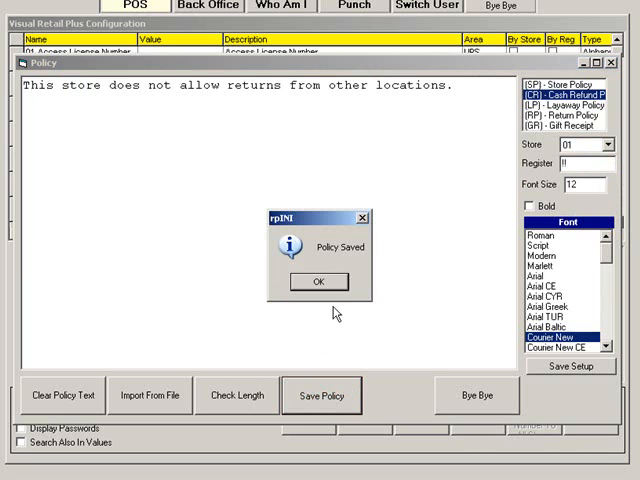
{"action": "left_click", "coordinate": [318, 280]}
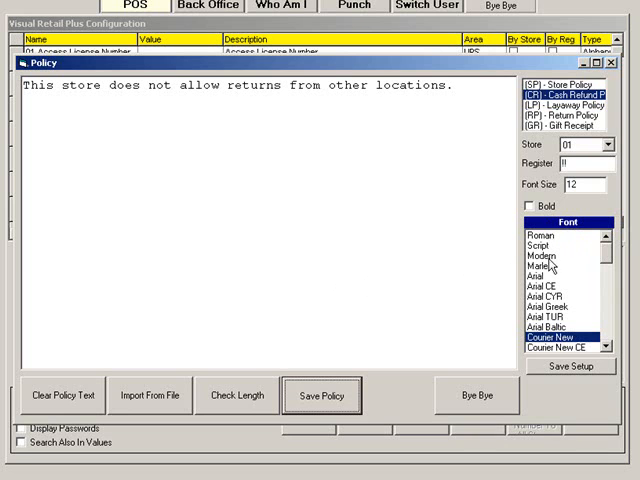
- Change the policy text font from Courier New to Arial
{"action": "left_click", "coordinate": [530, 272]}
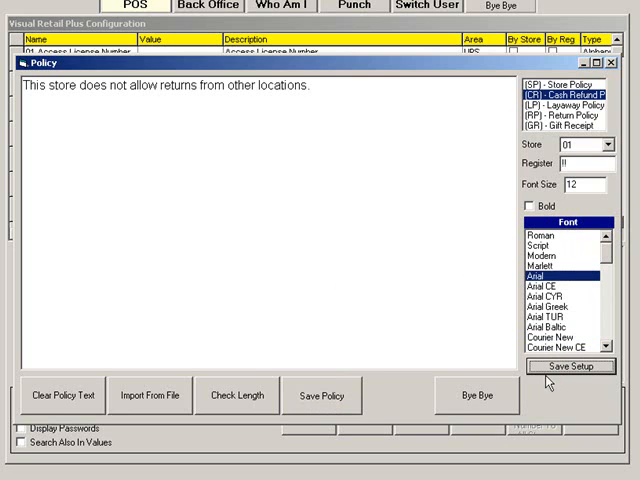
{"action": "mouse_move", "coordinate": [508, 398]}
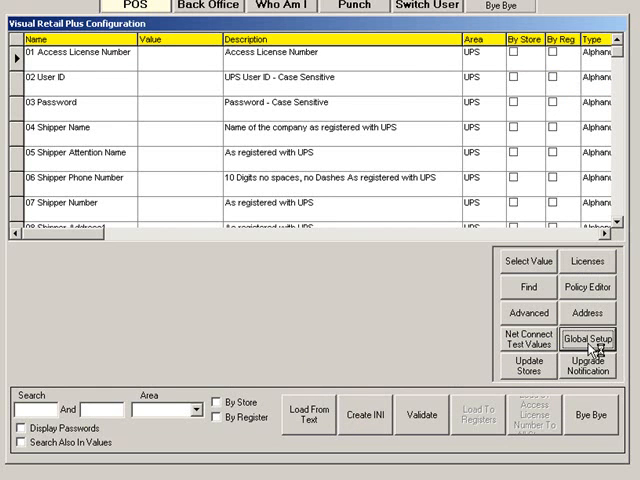
{"action": "left_click", "coordinate": [588, 336]}
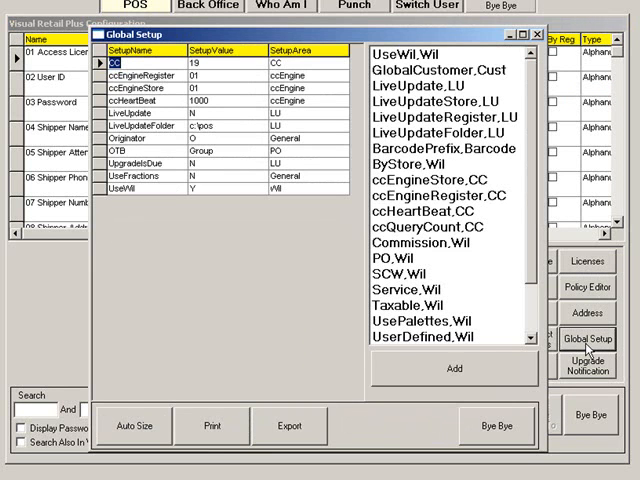
{"action": "mouse_move", "coordinate": [216, 304]}
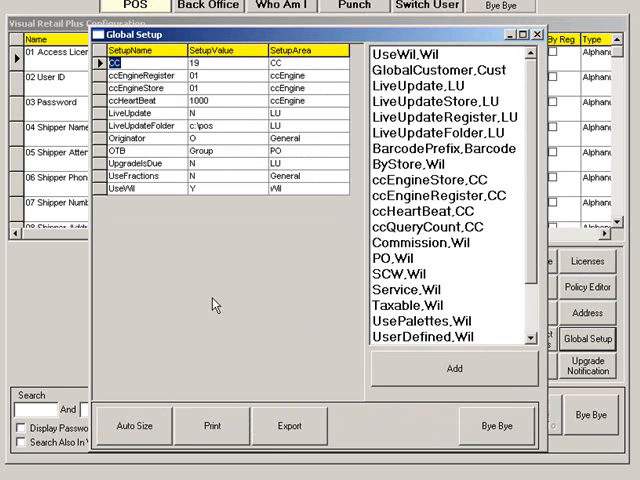
{"action": "mouse_move", "coordinate": [118, 208]}
{"action": "type", "text": "R"}
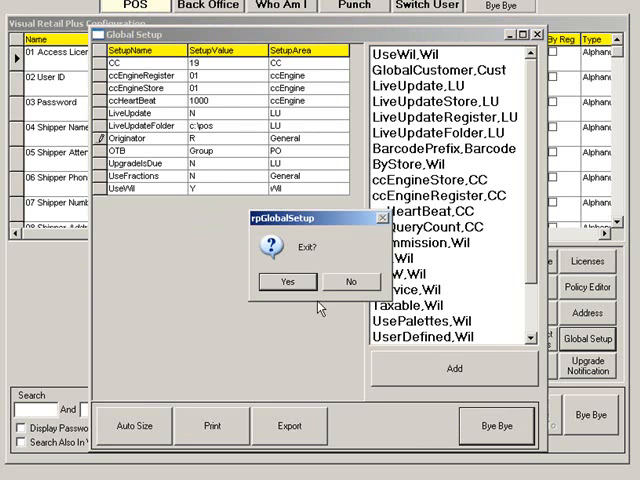
{"action": "left_click", "coordinate": [288, 280]}
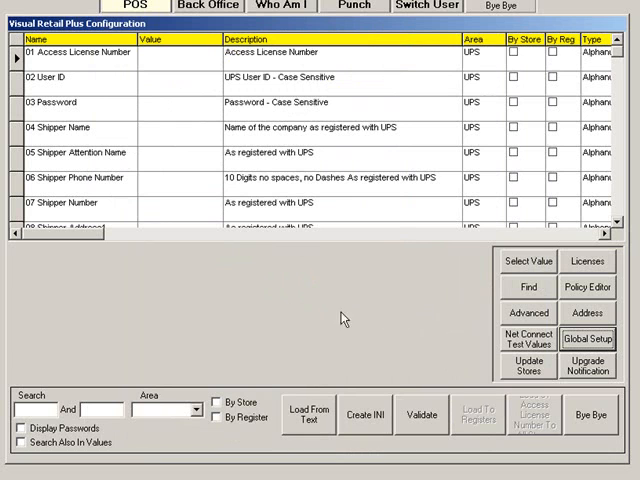
{"action": "mouse_move", "coordinate": [474, 370]}
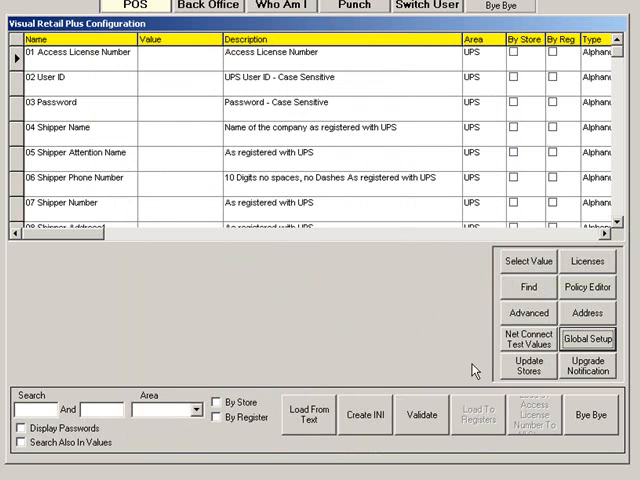